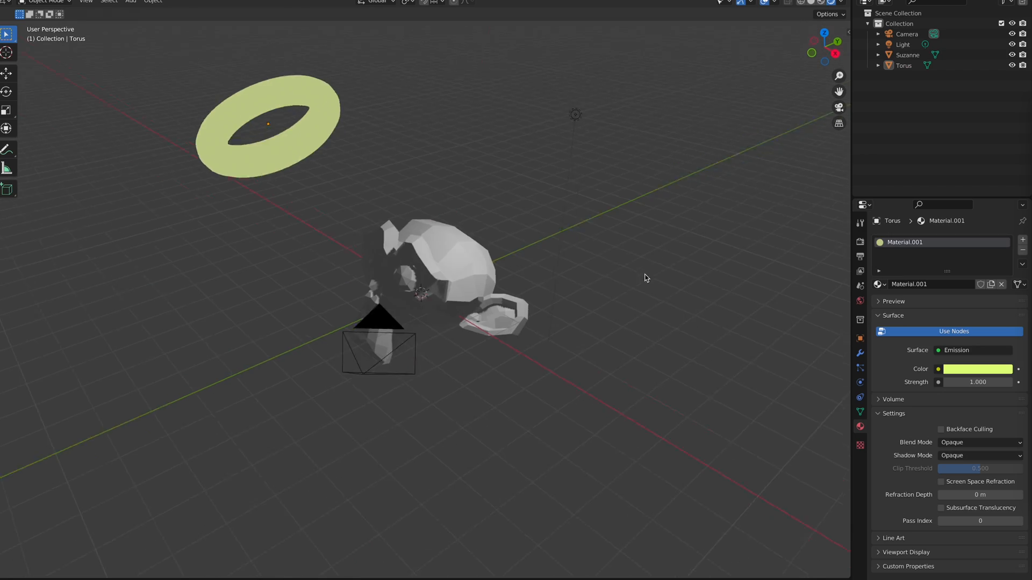
Select Suzanne in the Outliner so Material.002's pink Principled BSDF settings are shown
click(908, 54)
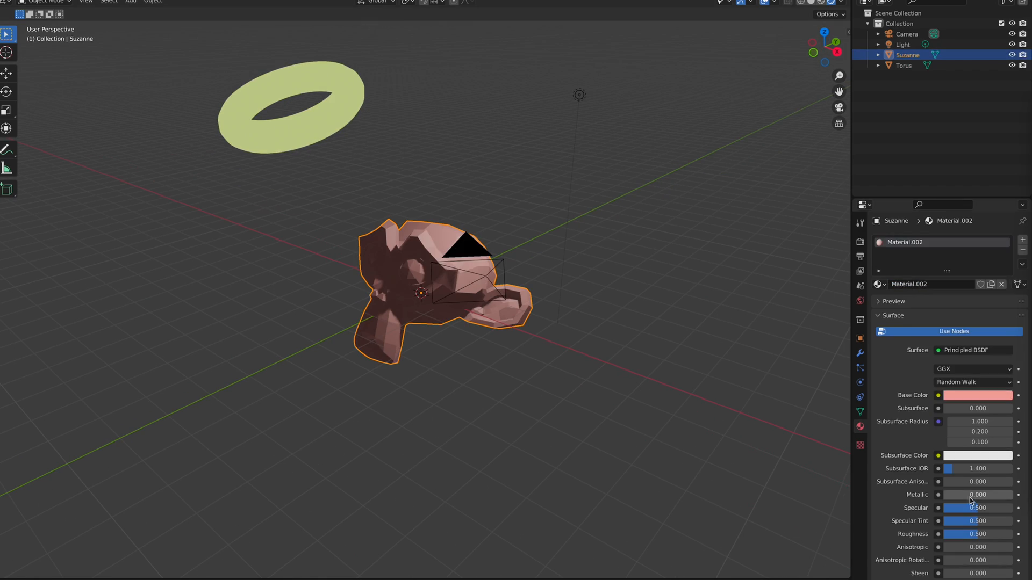